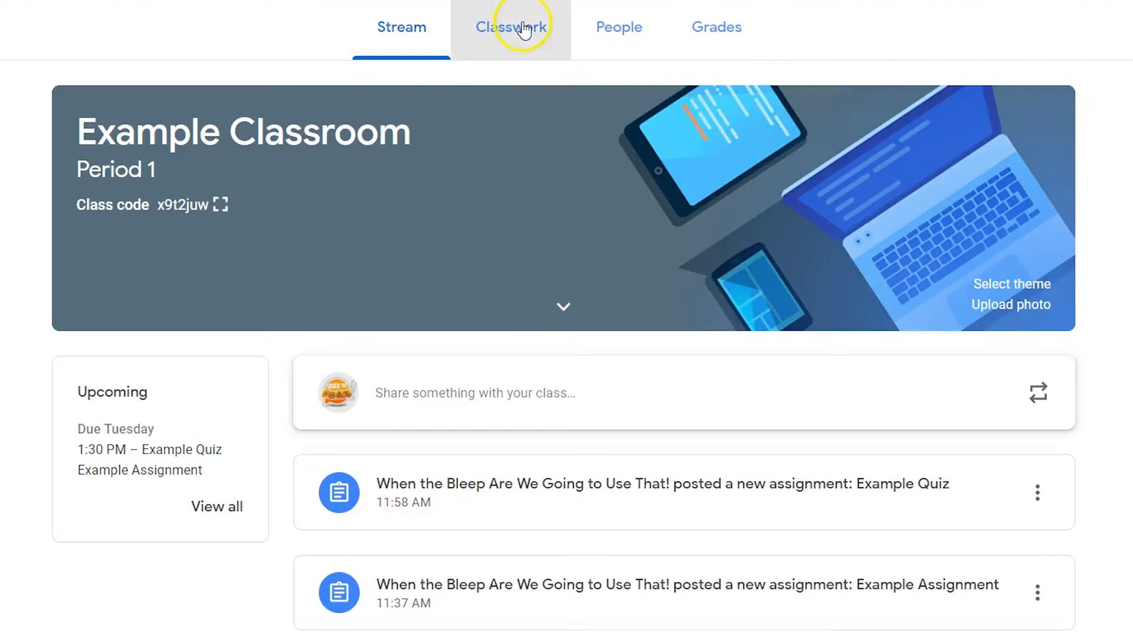
Start a new Question post from Example Classroom's Classwork page via Create.
click(512, 27)
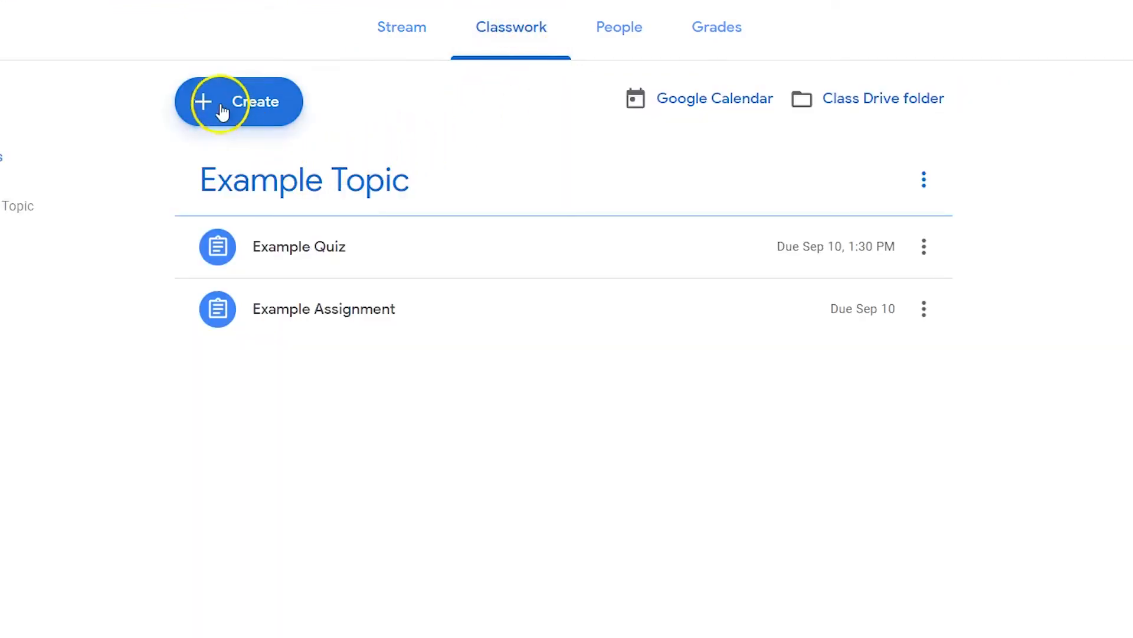
click(239, 102)
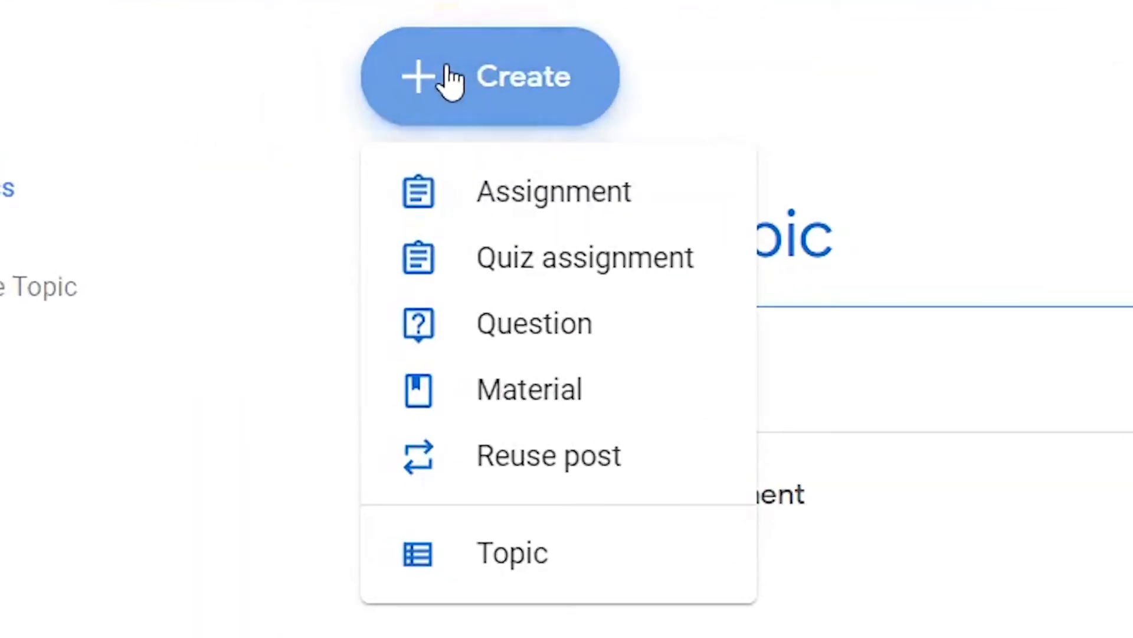
click(533, 323)
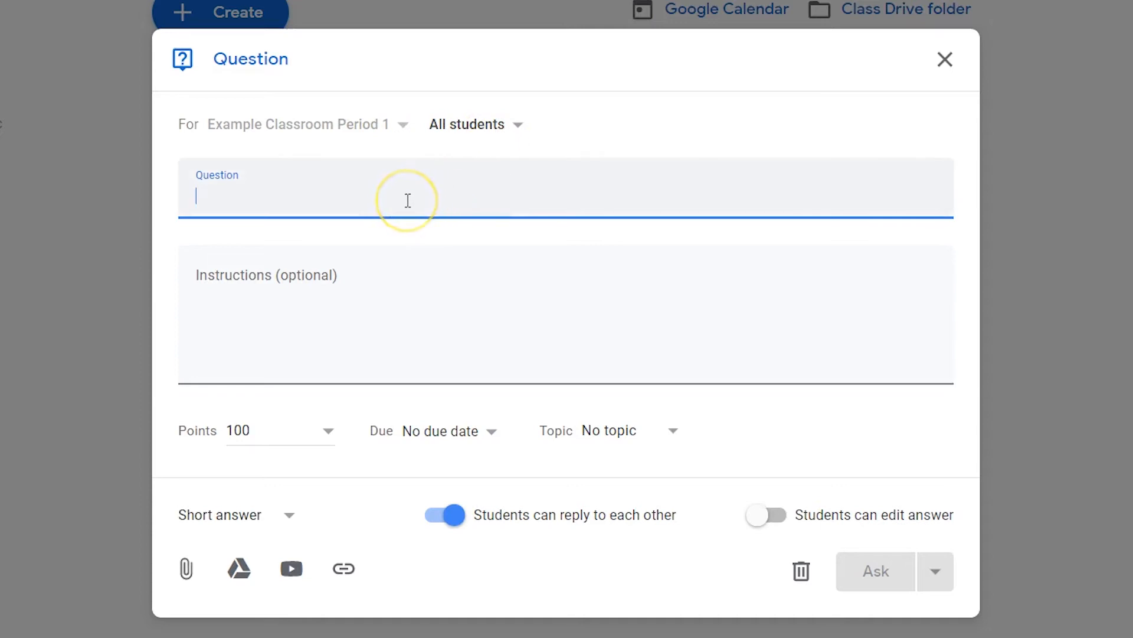
Enter the question 'Why are dogs better than cats?' with instructions for 2-3 sentences backed by an outside source.
text(Why are dogs better than cats?)
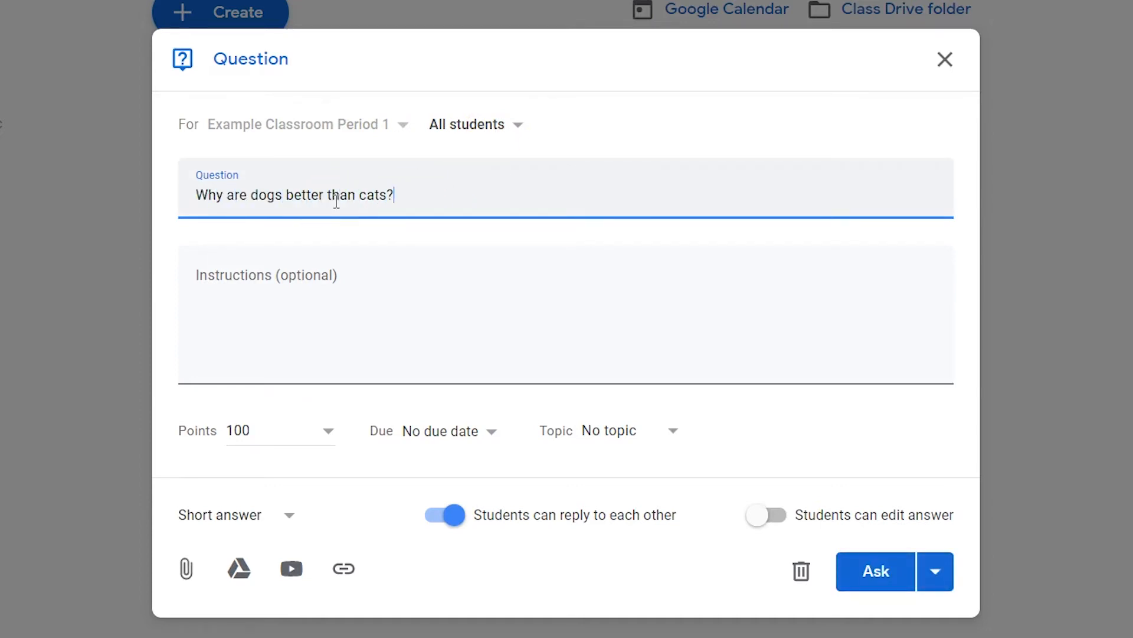
text(Answer the question in 2-3 sentences.  Back up your)
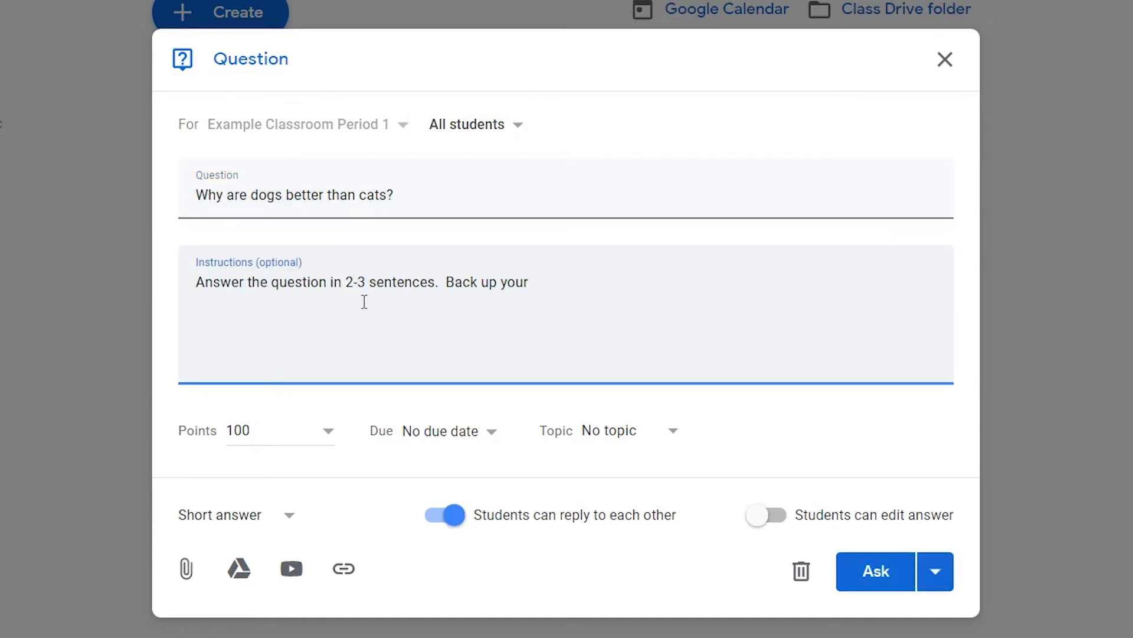
text(opinion with at least one outside source.)
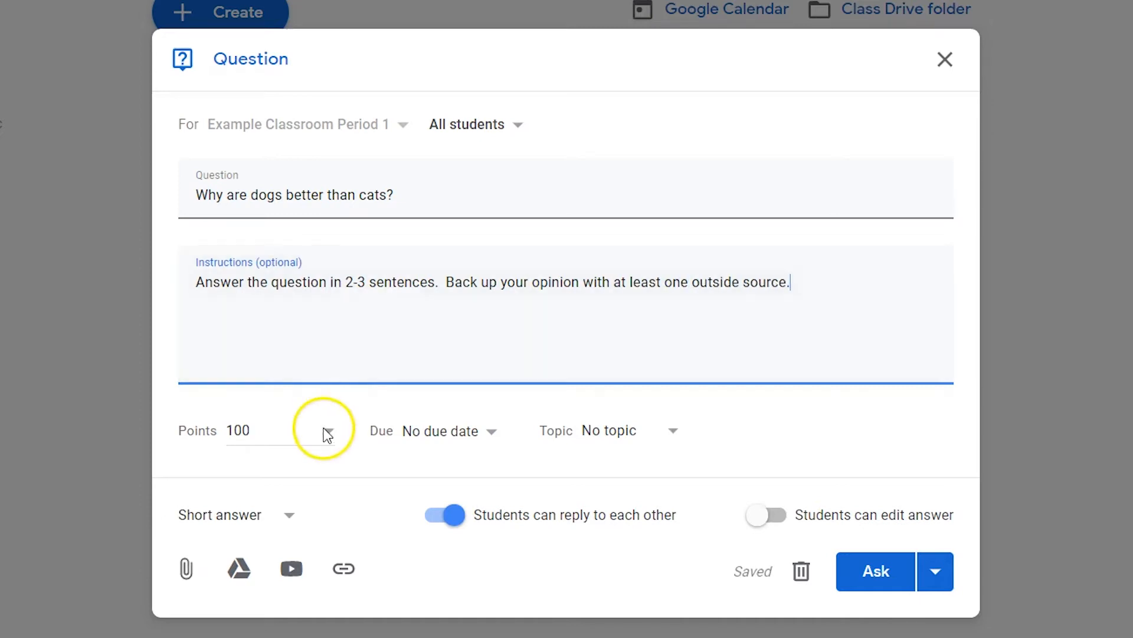
Set the due date to Sep 12, 2019 and file the question under Example Topic.
click(330, 429)
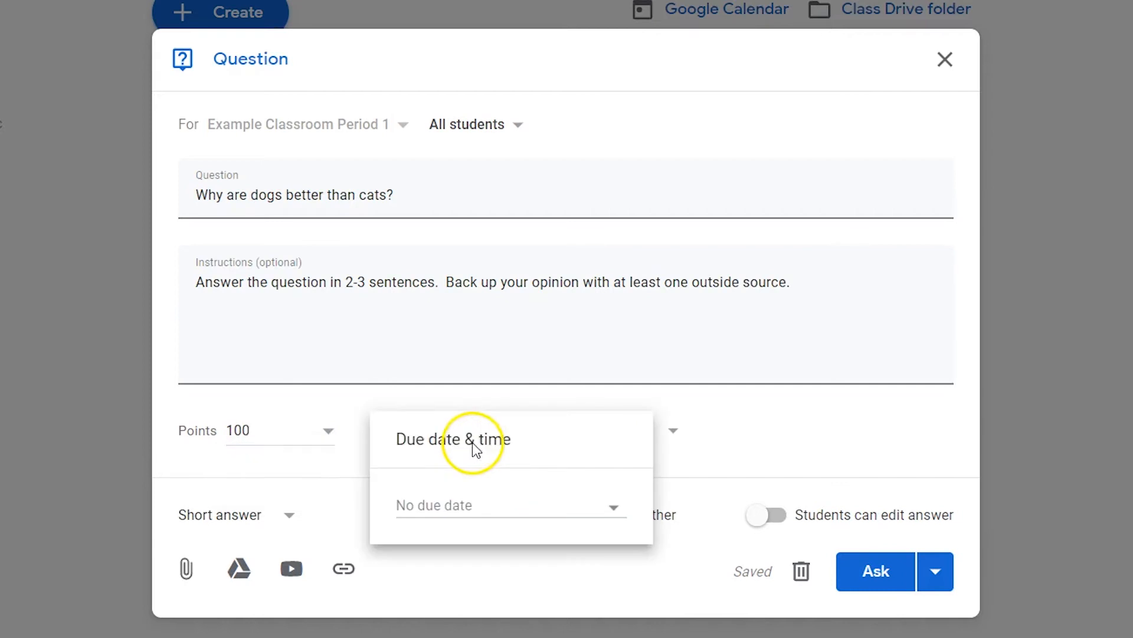
text(Sep 12, 2019)
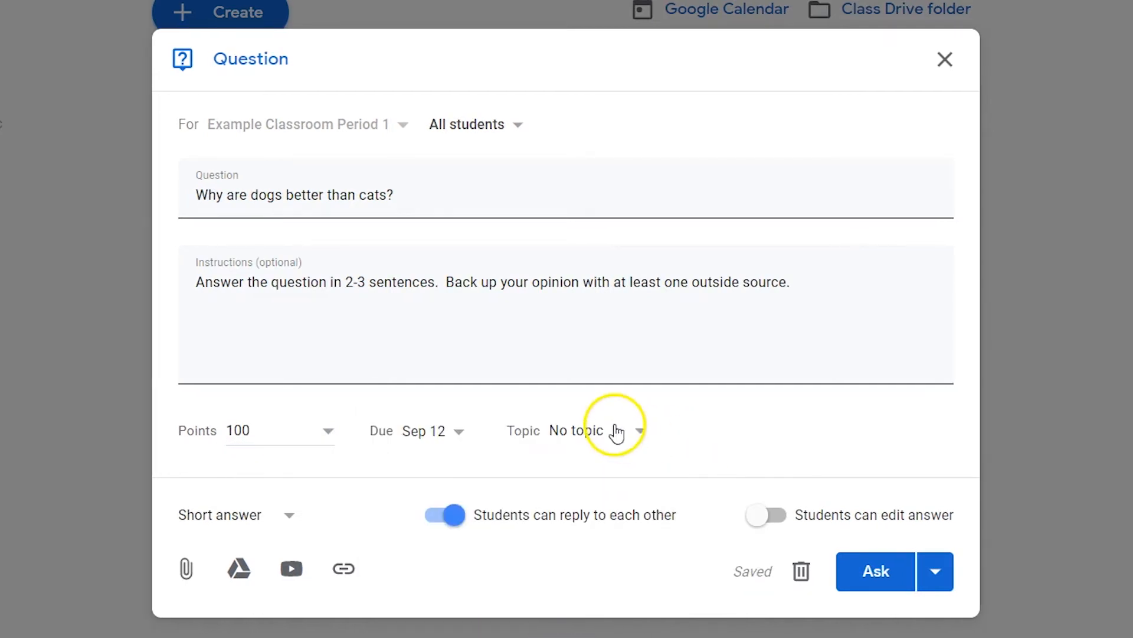
click(587, 430)
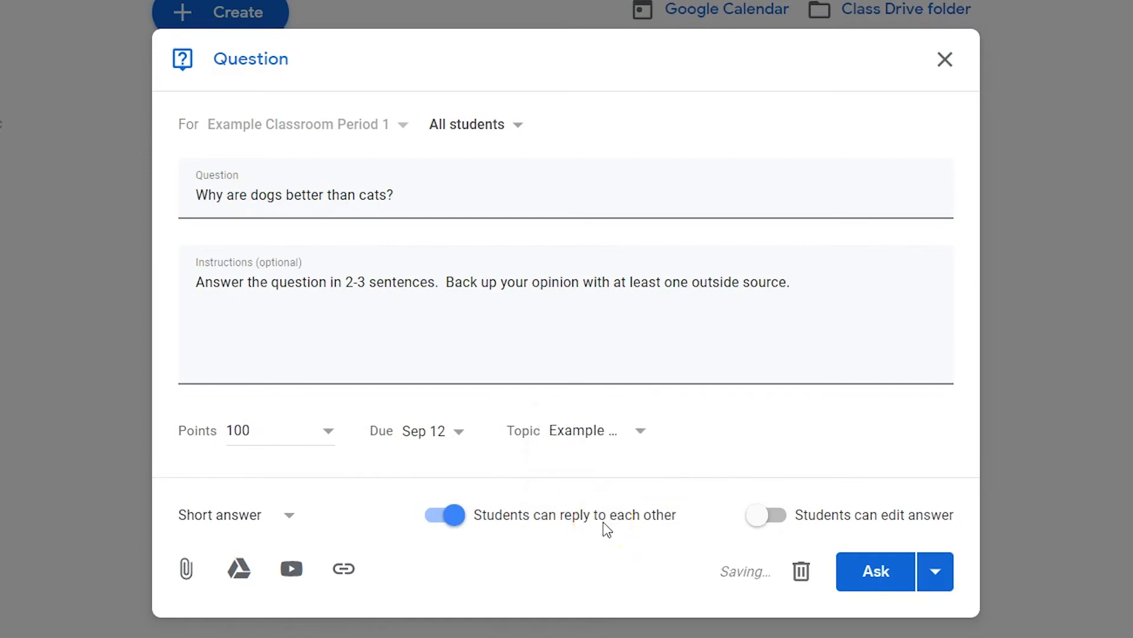
Switch the answer type to Multiple choice, then back to Short answer.
click(220, 515)
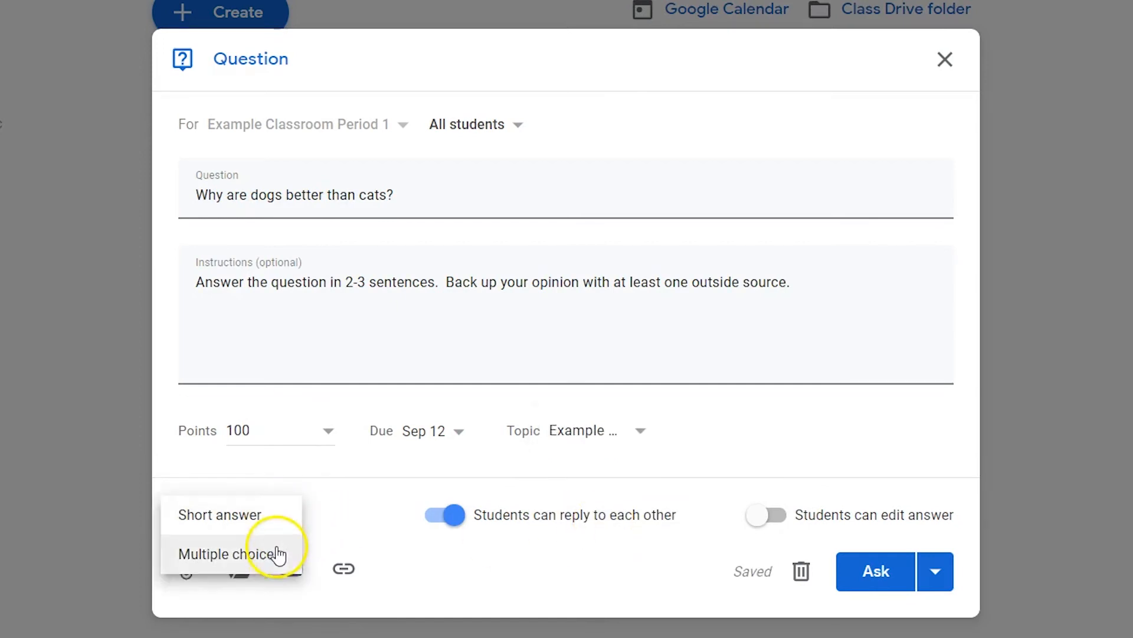
click(220, 554)
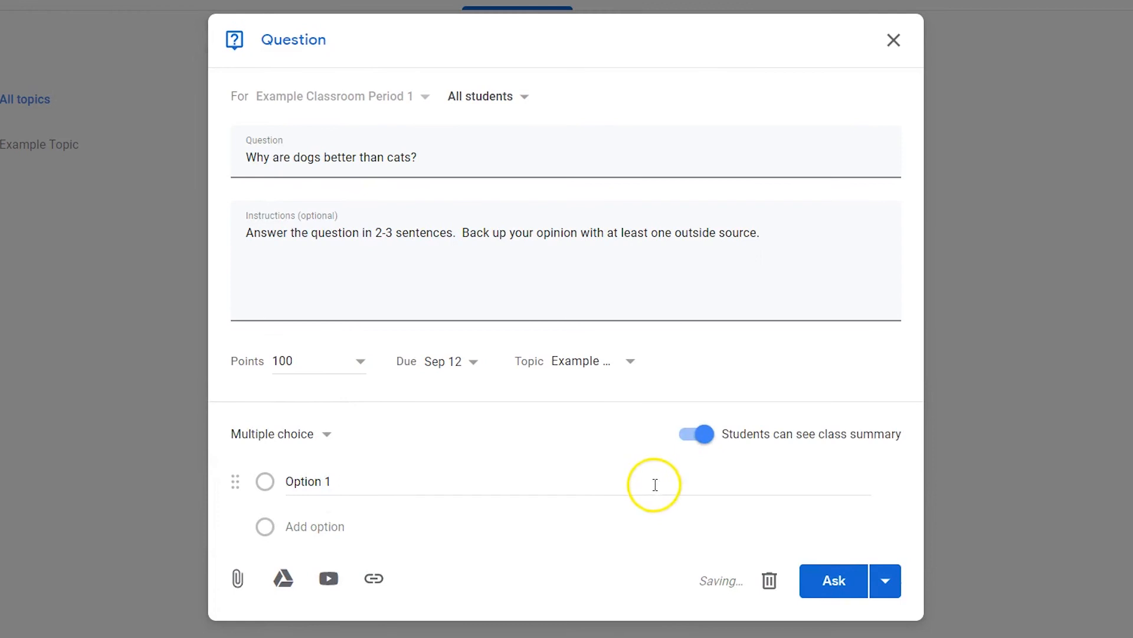
click(281, 433)
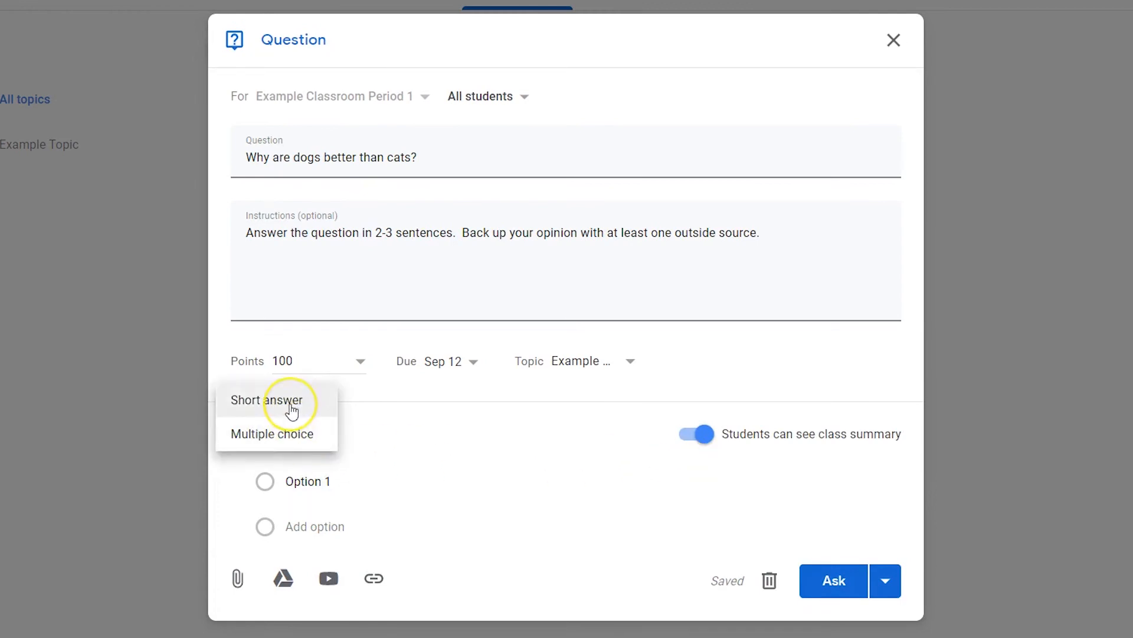
click(267, 400)
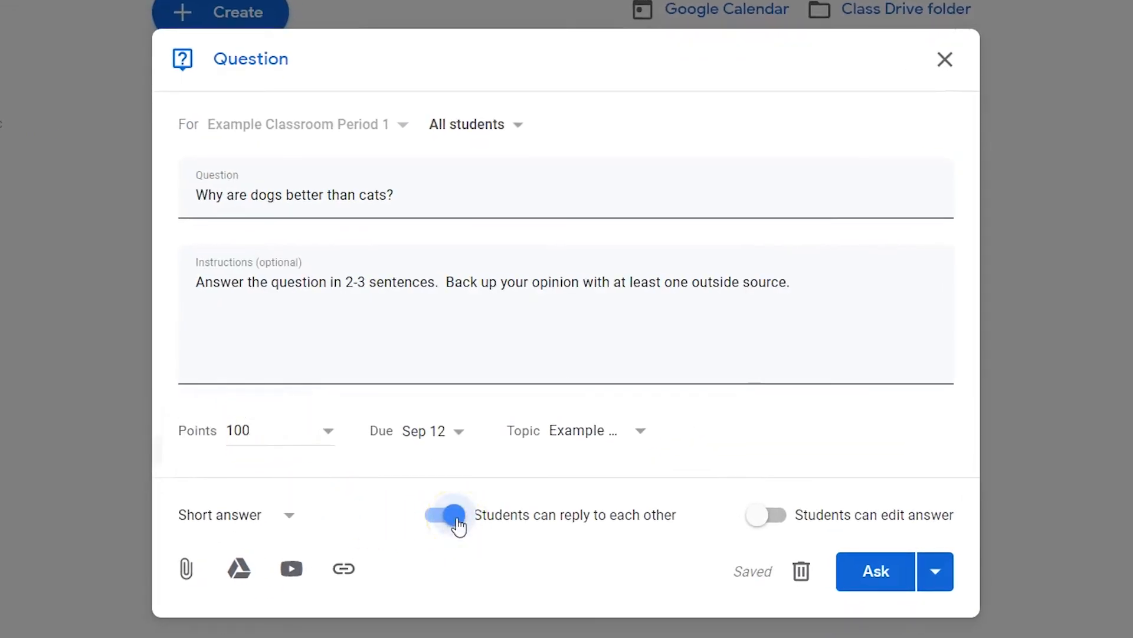
Review the reply and edit toggles and post the question to the class with Ask.
click(449, 514)
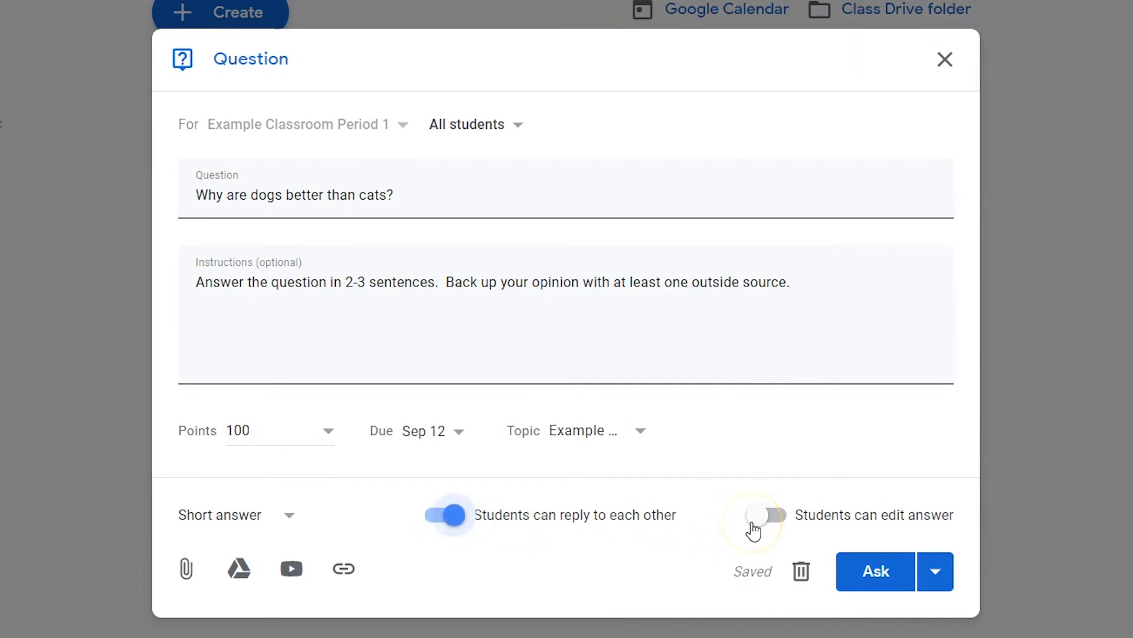
click(764, 515)
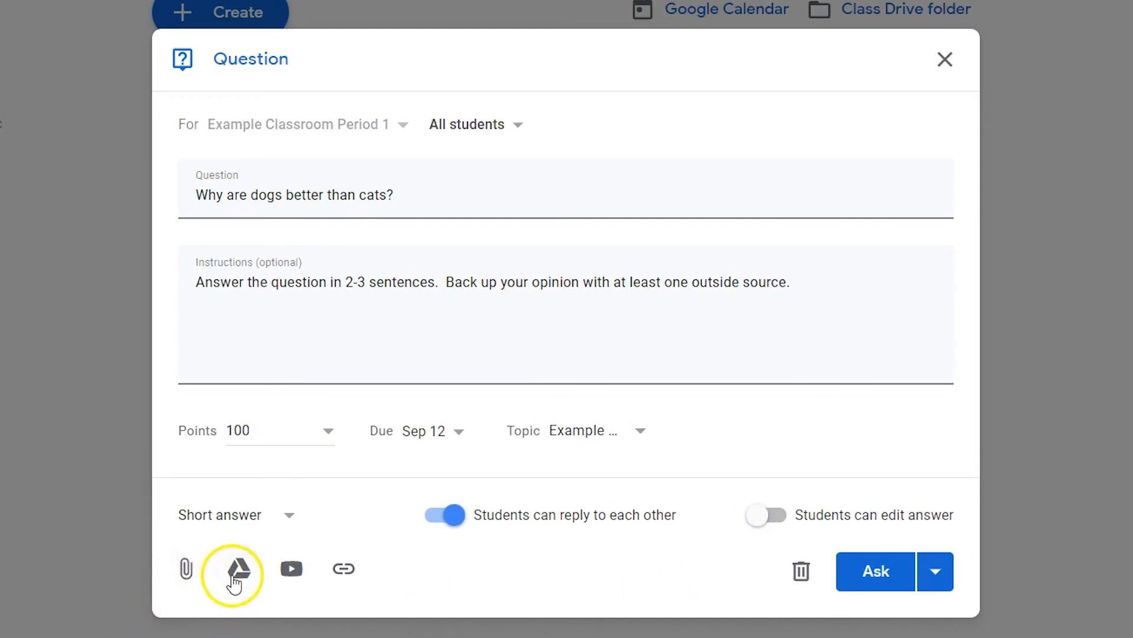
mouse_move(343, 568)
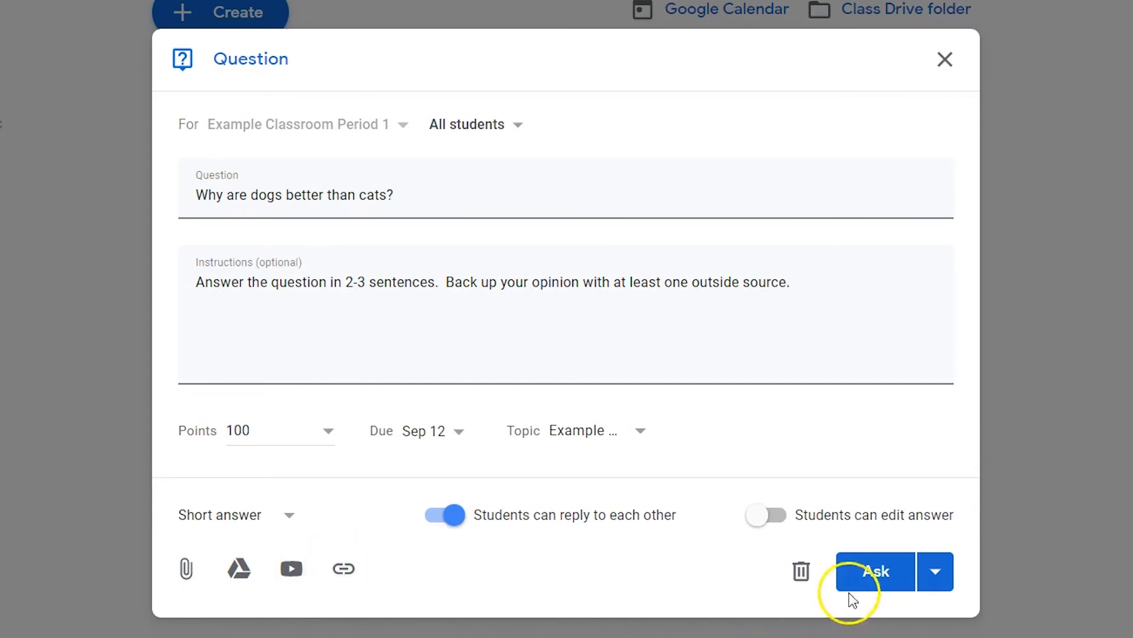
click(875, 572)
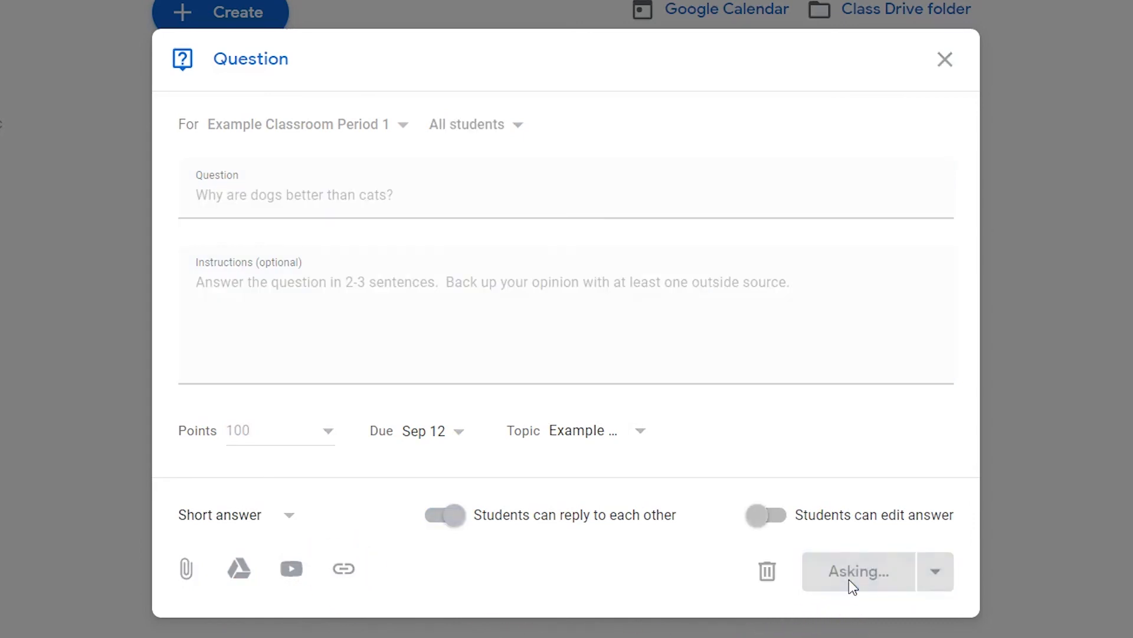
click(858, 572)
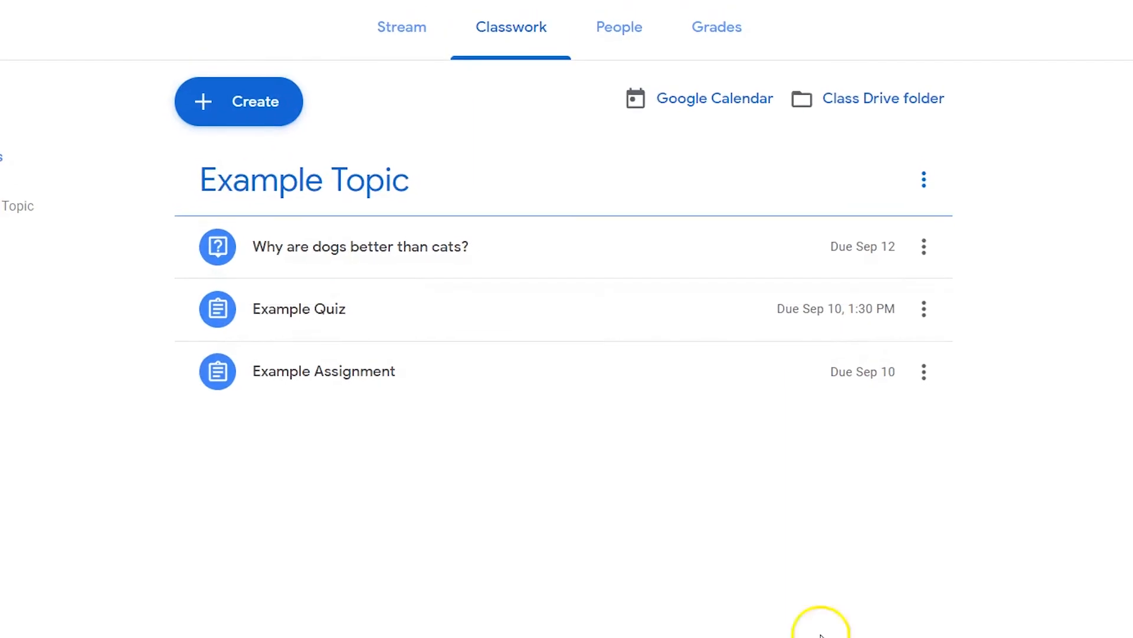
Return to the class Stream and open the new dogs-versus-cats question's student answers page.
click(394, 27)
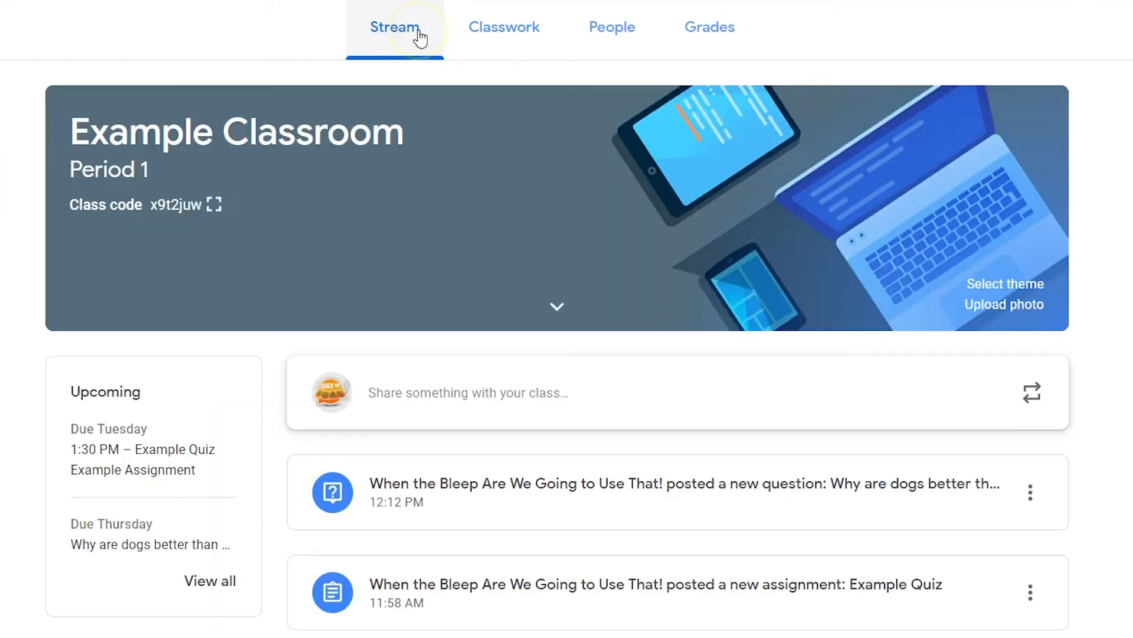
mouse_move(635, 374)
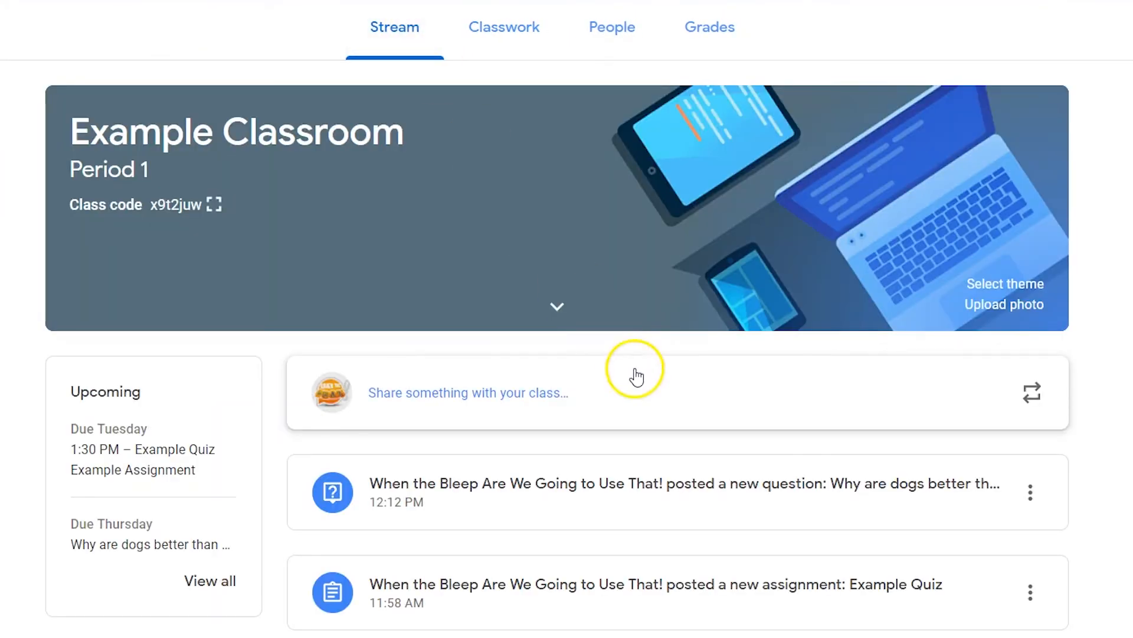
click(683, 483)
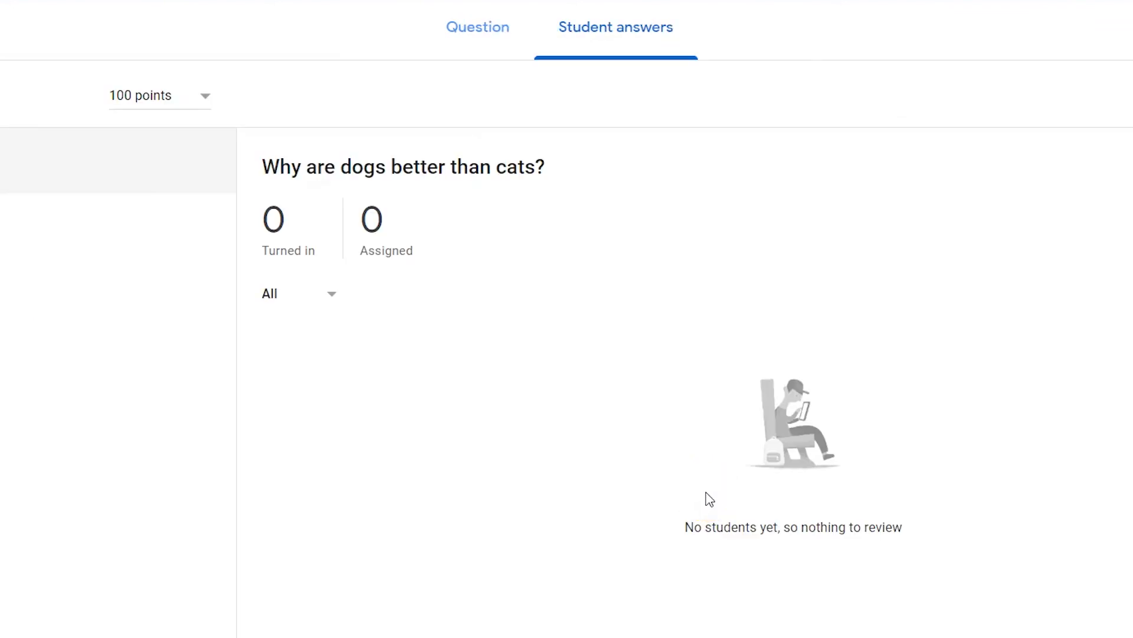